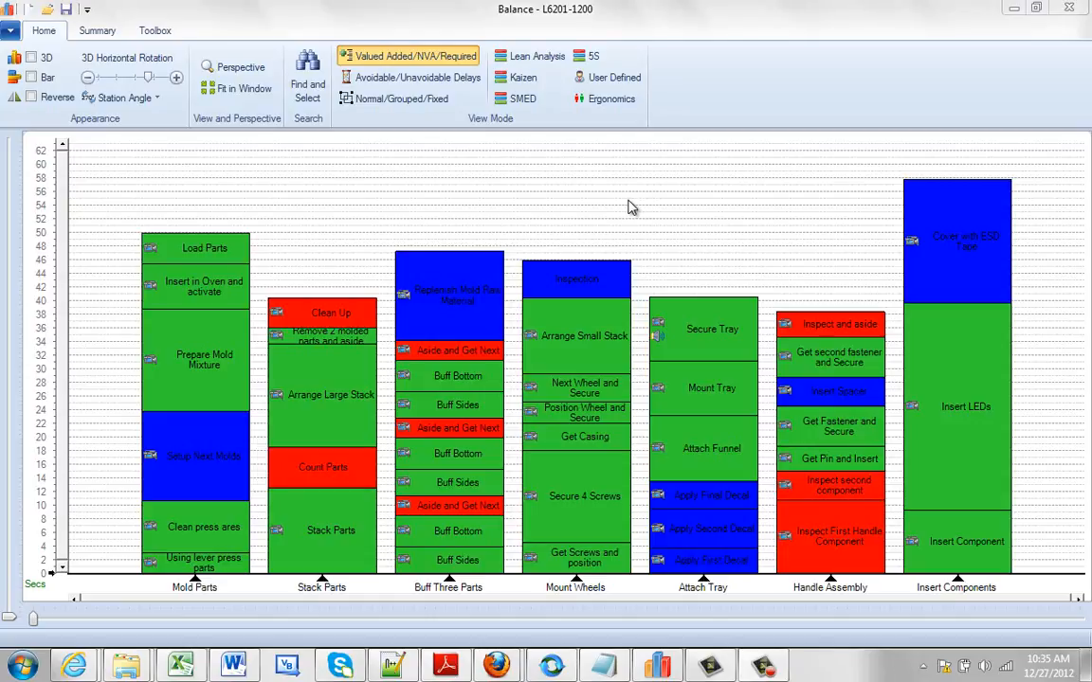
mouse_move(605, 203)
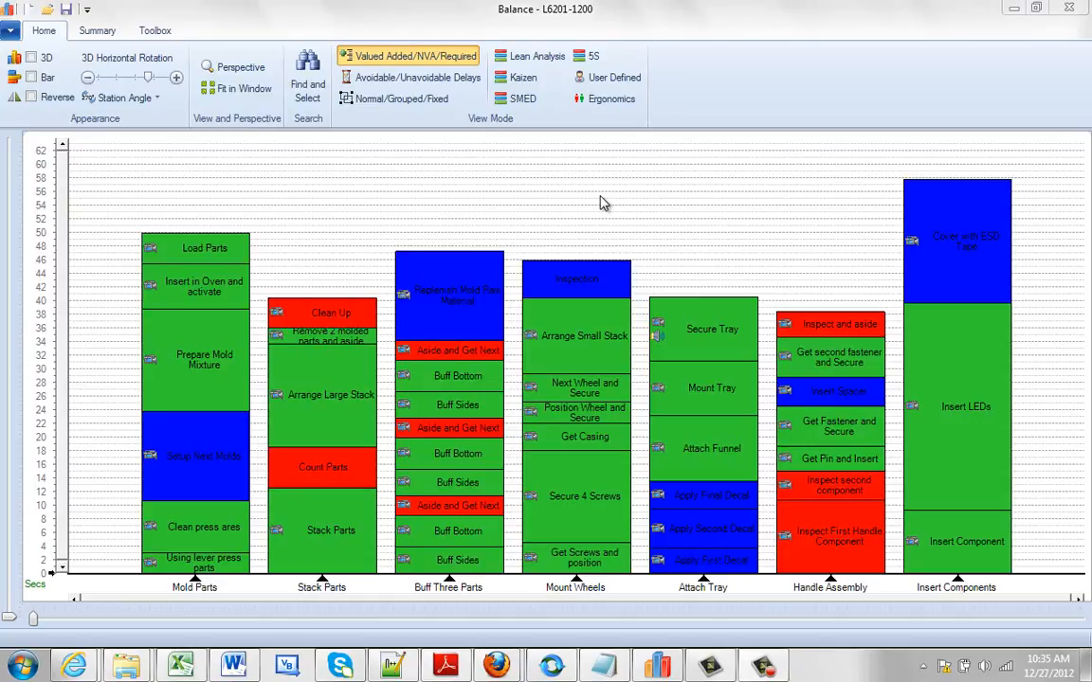
Step: Move the red Count Parts activity from Stack Parts onto the top of Attach Tray
click(323, 466)
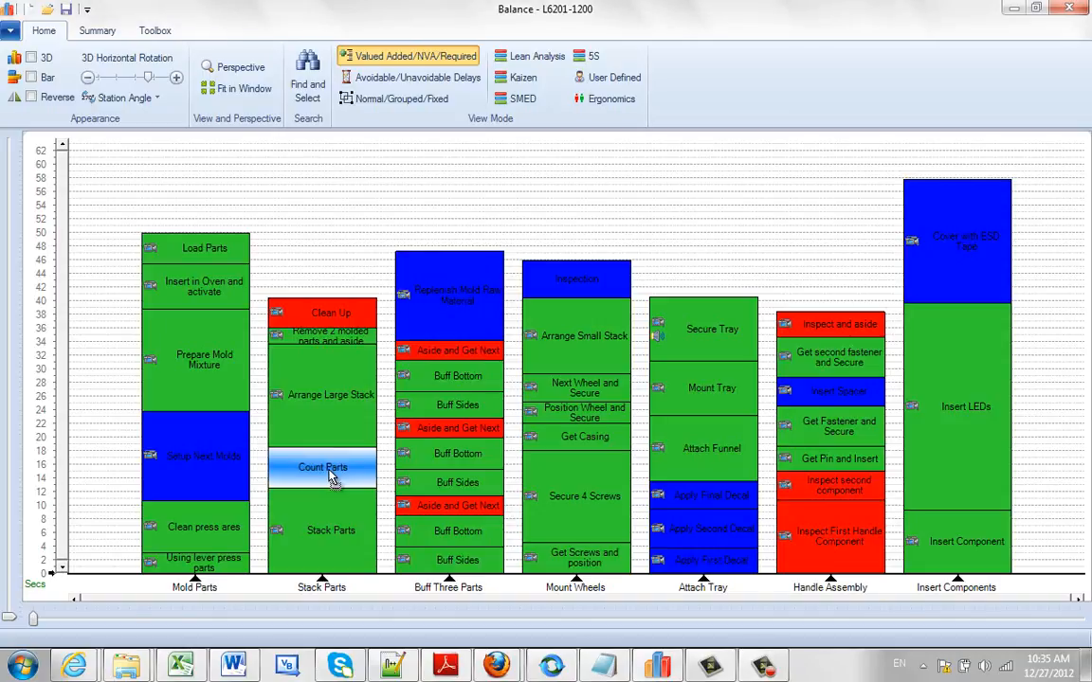
mouse_move(690, 288)
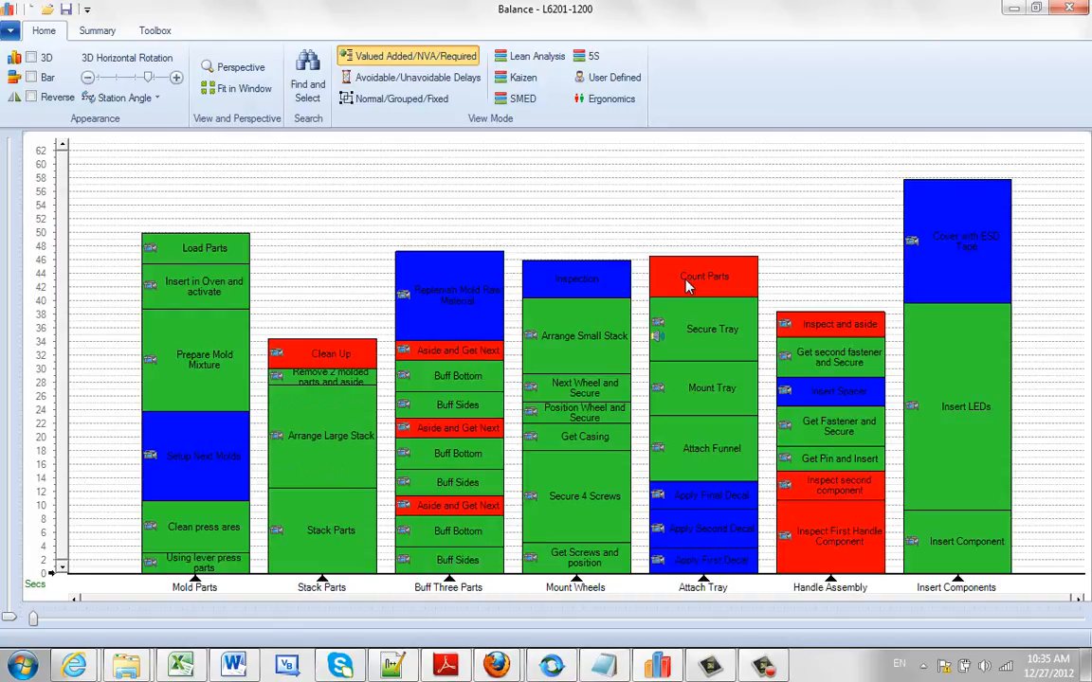
Step: Undo the move from the activity's right-click menu, returning Count Parts to Stack Parts
right_click(703, 276)
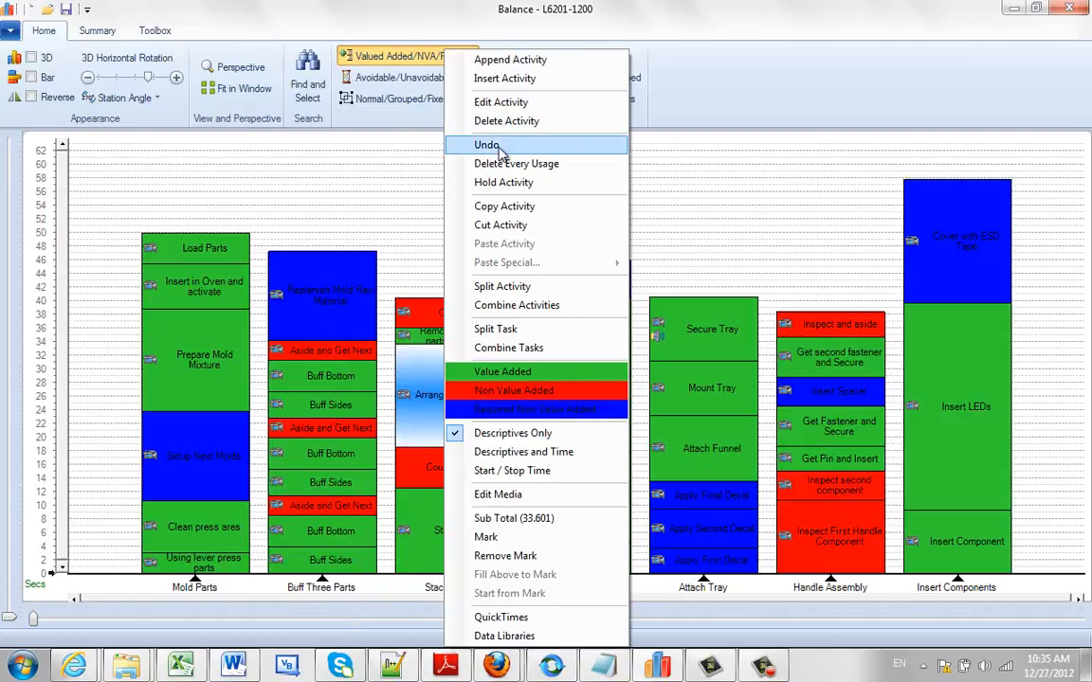
click(485, 144)
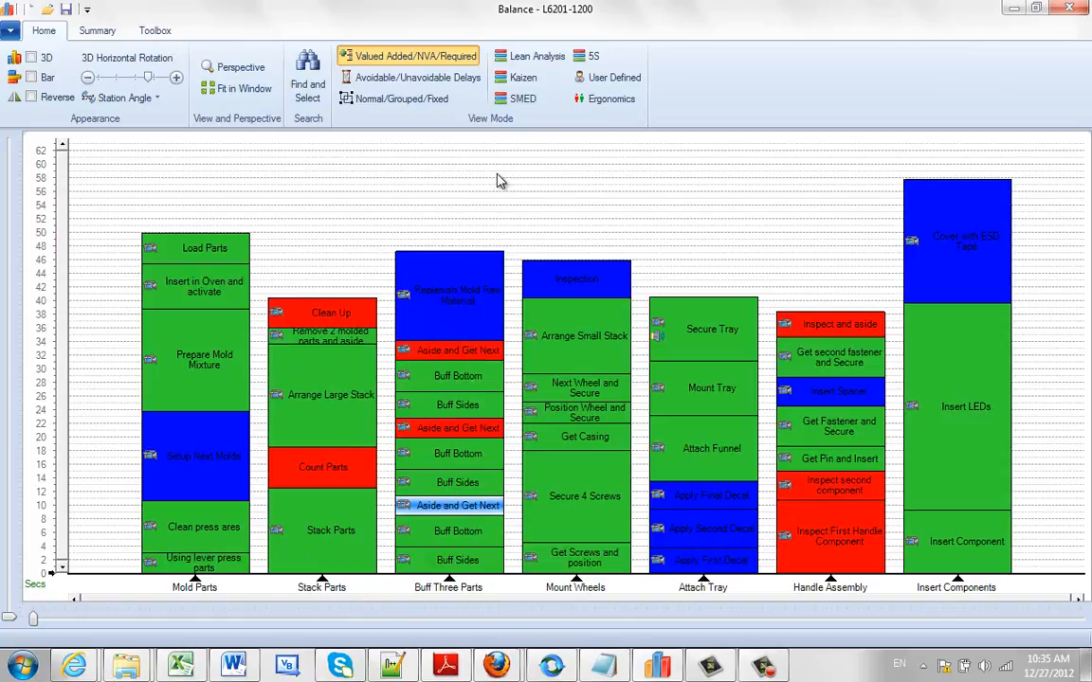
Step: Show the right-click options for Arrange Small Stack in Mount Wheels, where Undo is greyed out
right_click(569, 350)
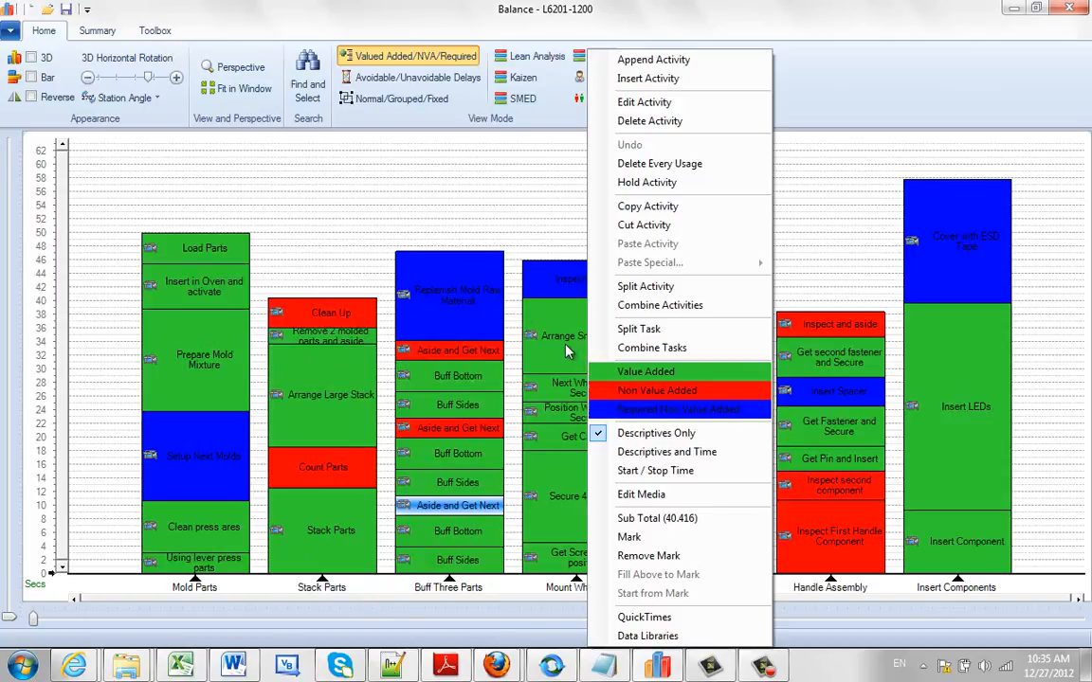
mouse_move(629, 144)
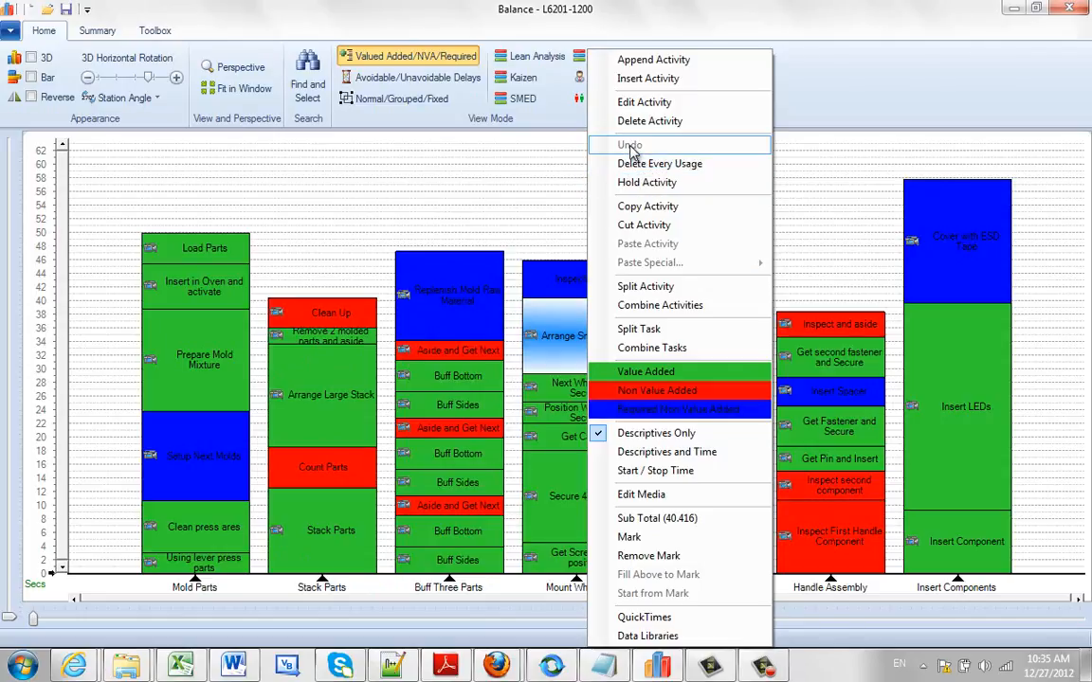